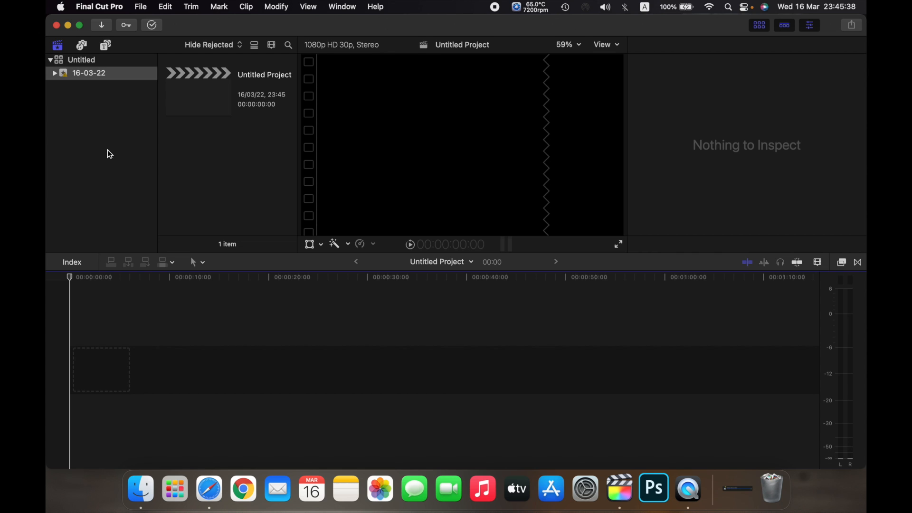
mouse_move(81, 120)
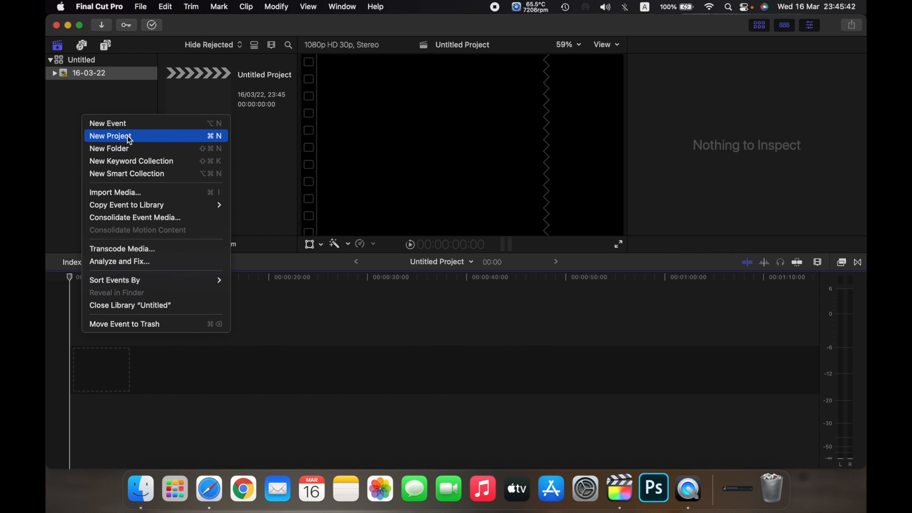
Start a new project named 'Example' kept in the 16-03-22 event.
click(111, 135)
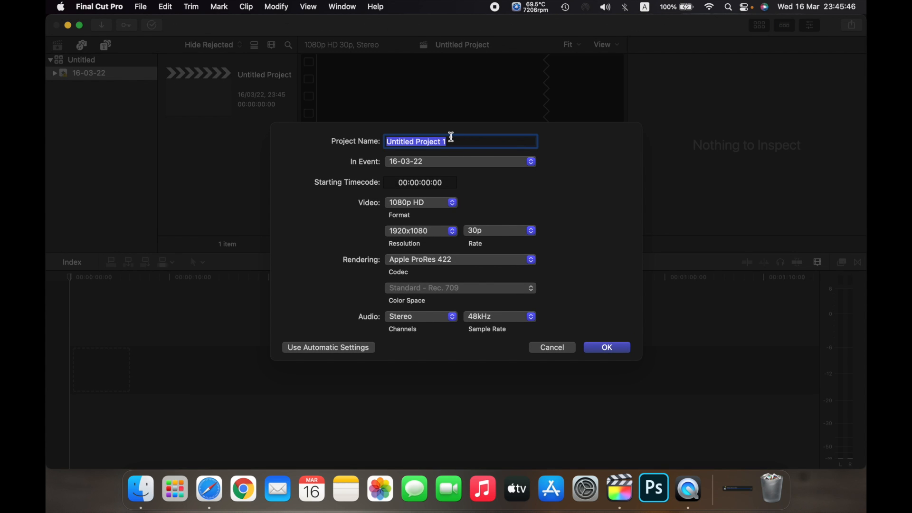
key(Delete)
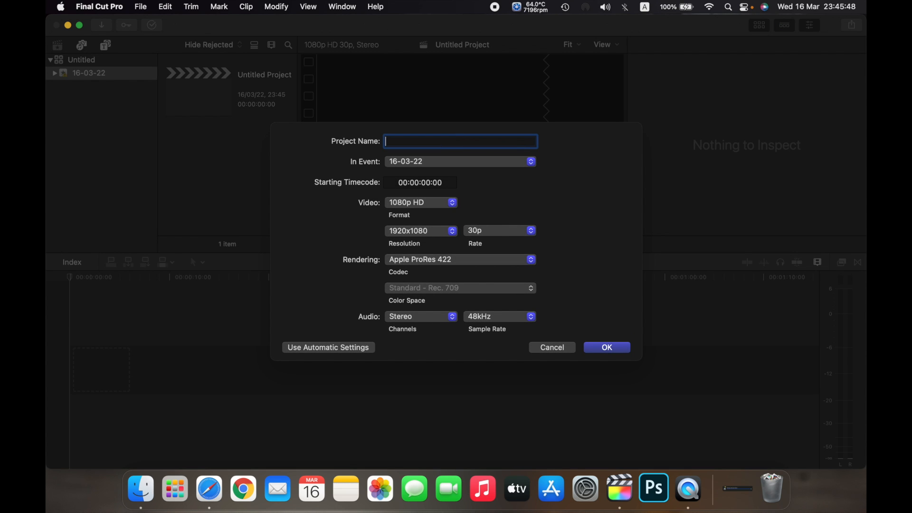
text(Example)
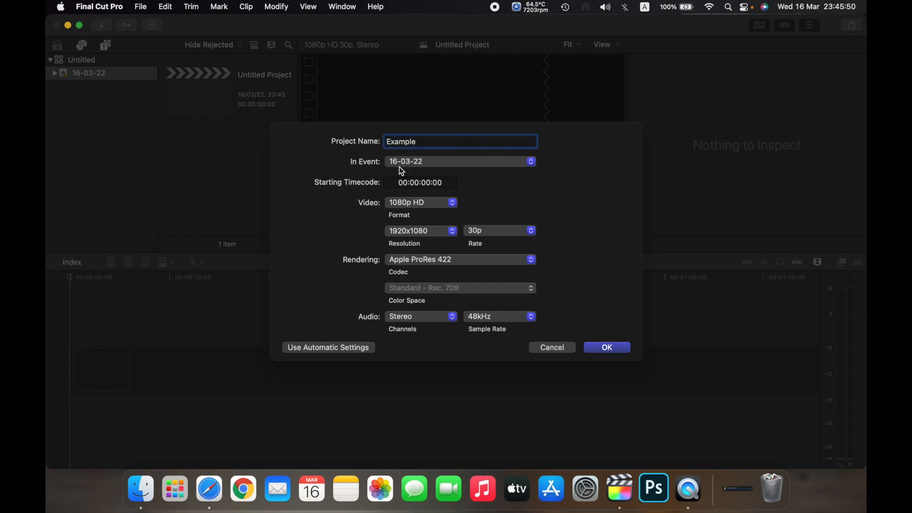
click(460, 161)
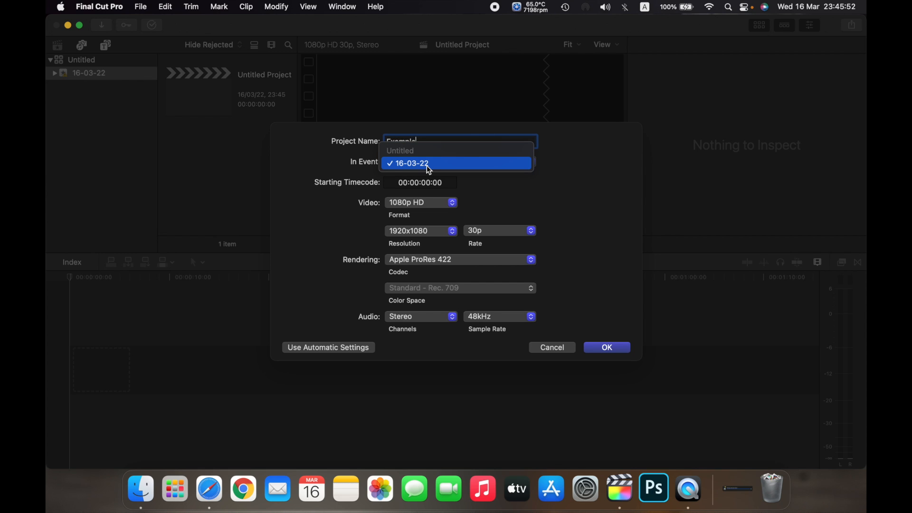
click(412, 164)
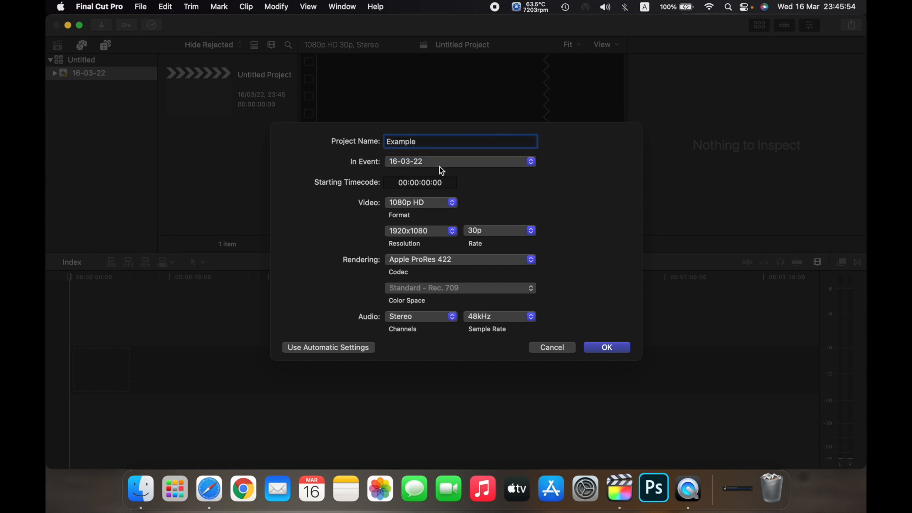
mouse_move(342, 190)
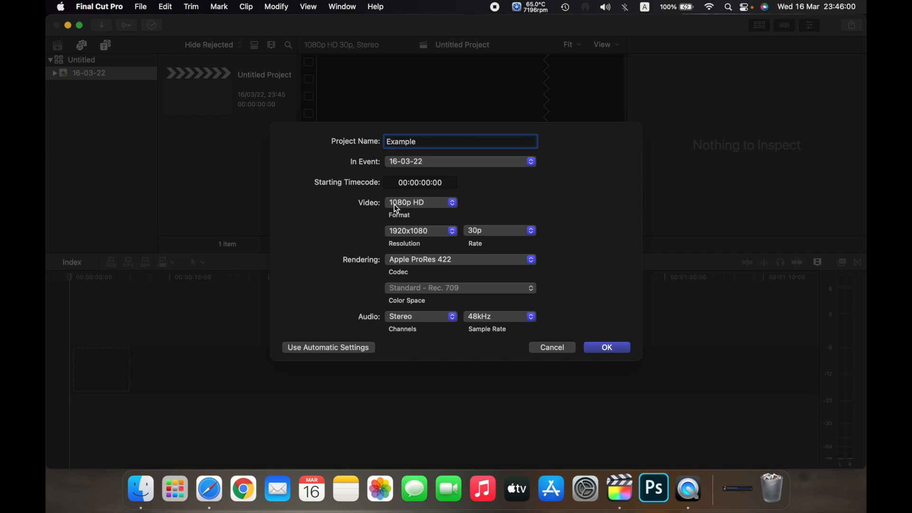
click(420, 203)
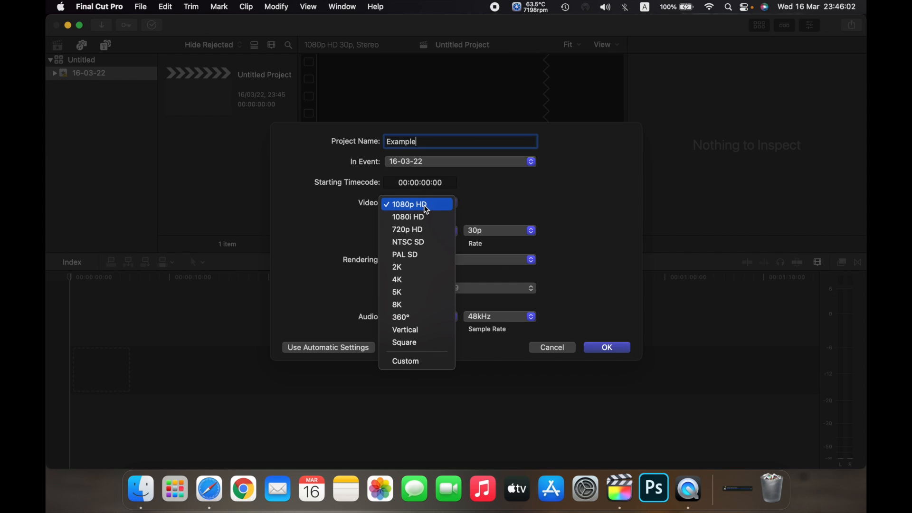
click(409, 205)
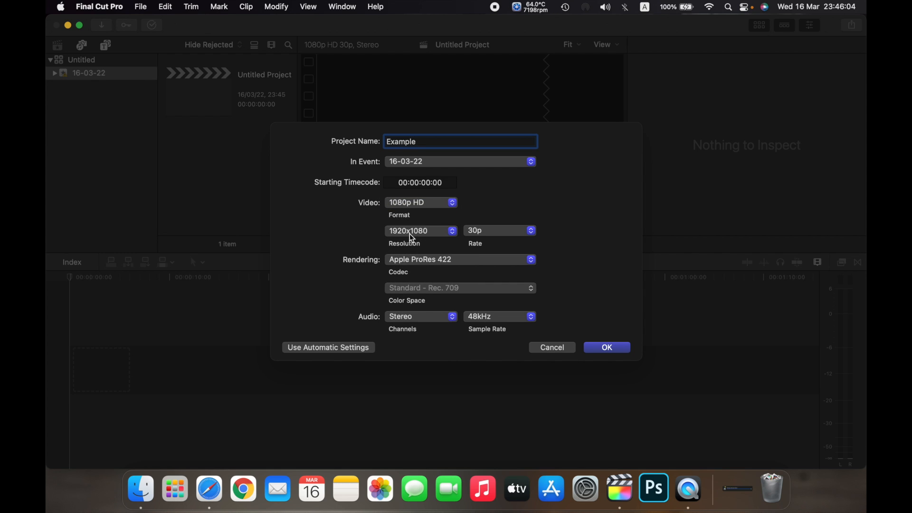
click(421, 230)
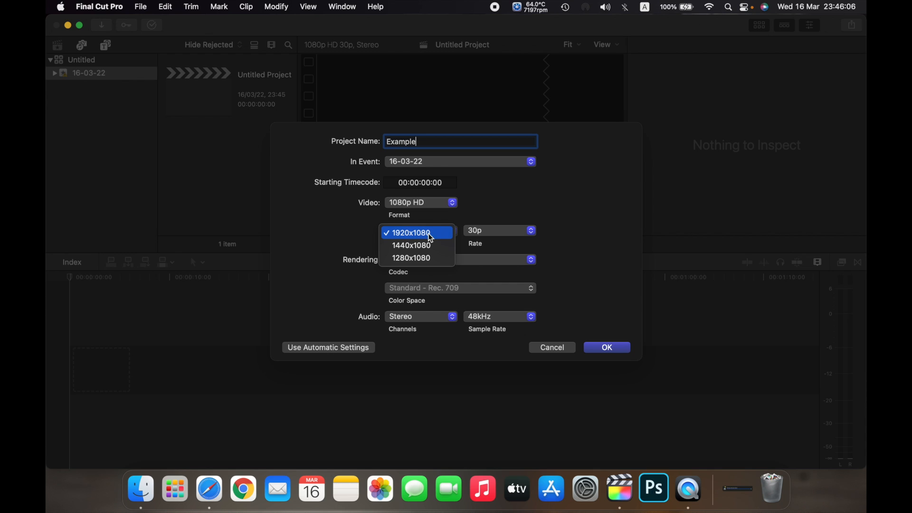
mouse_move(434, 245)
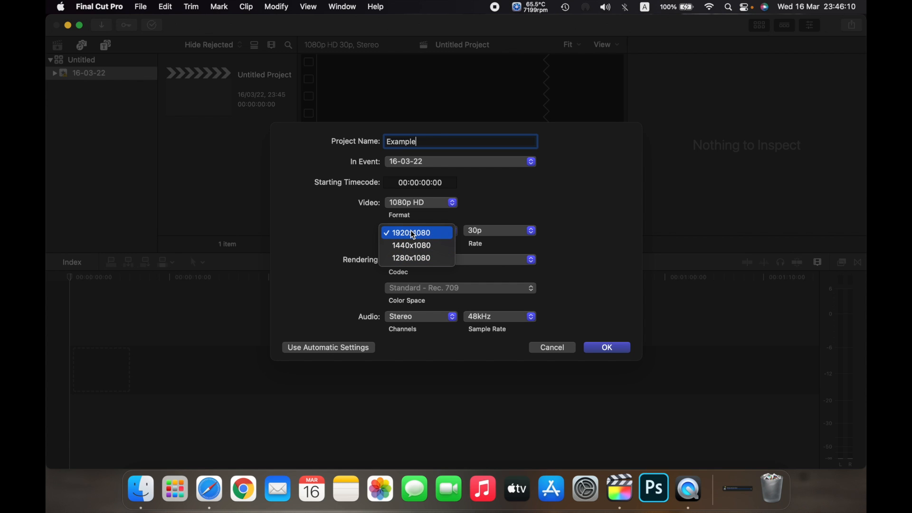
click(499, 230)
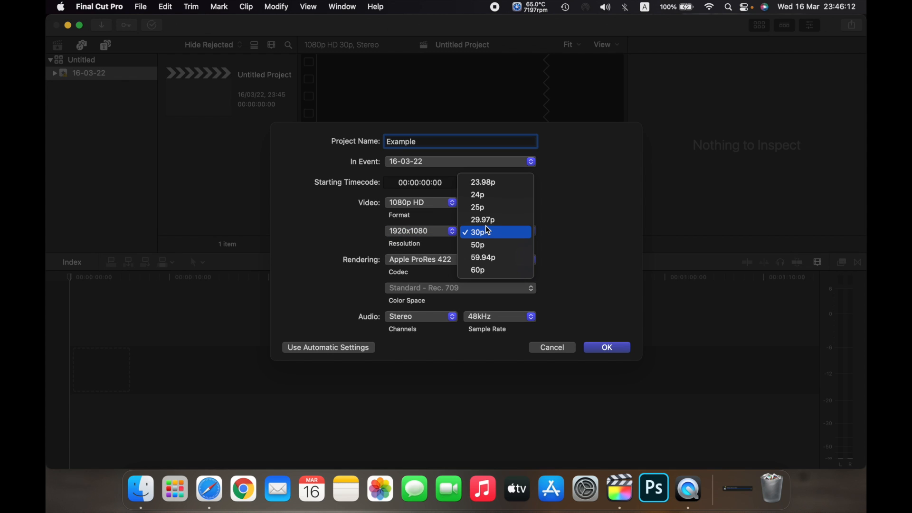
click(477, 231)
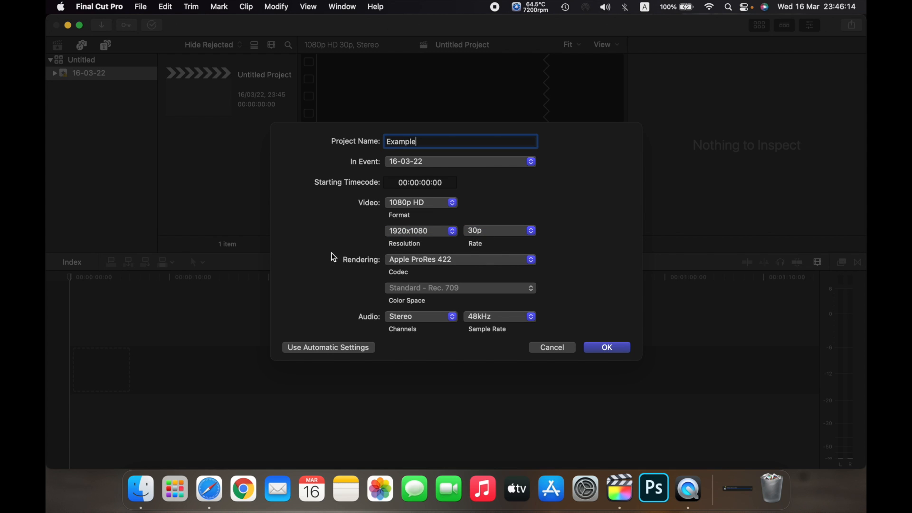
mouse_move(454, 262)
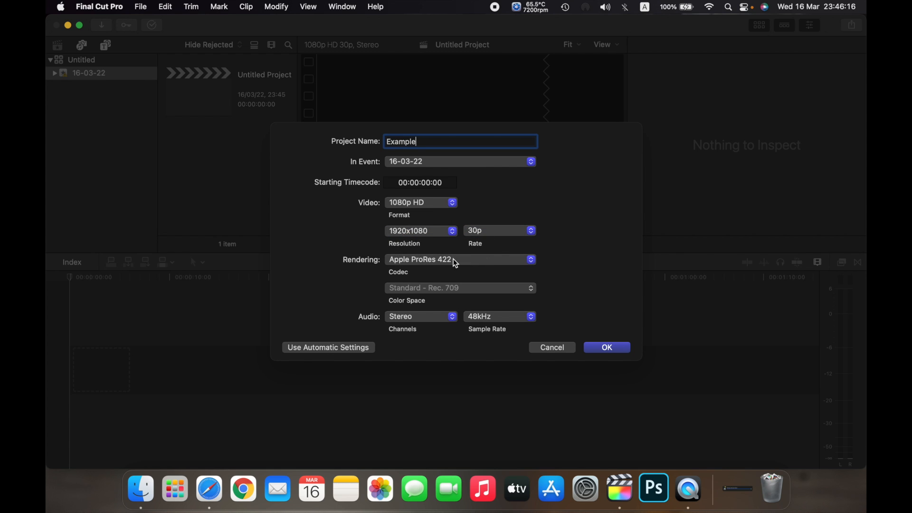
click(458, 260)
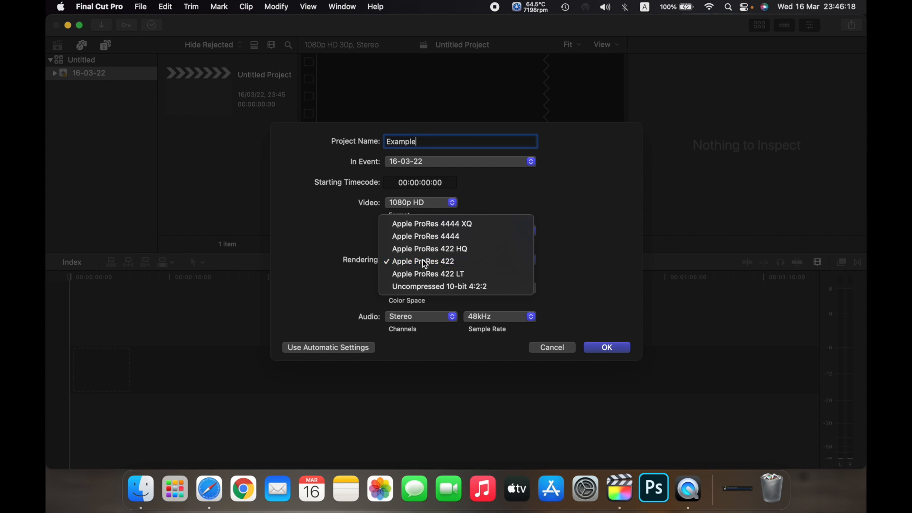
click(422, 261)
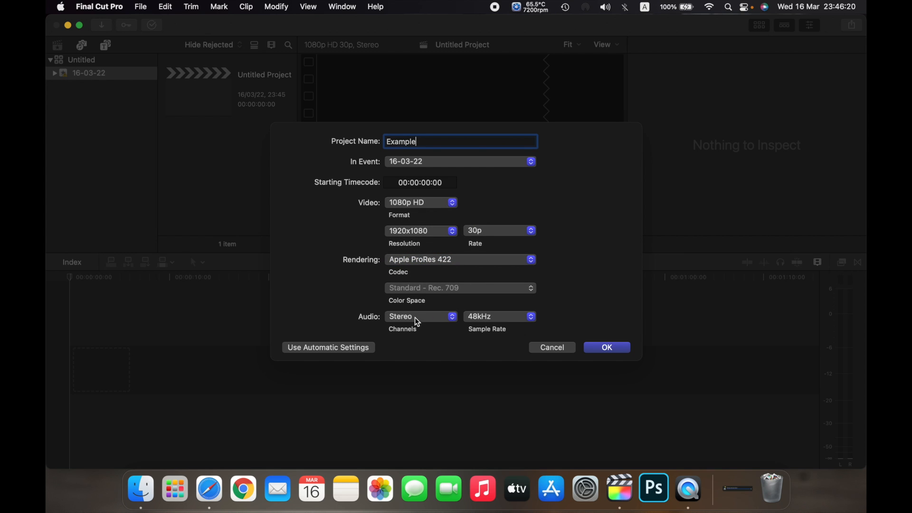
mouse_move(404, 326)
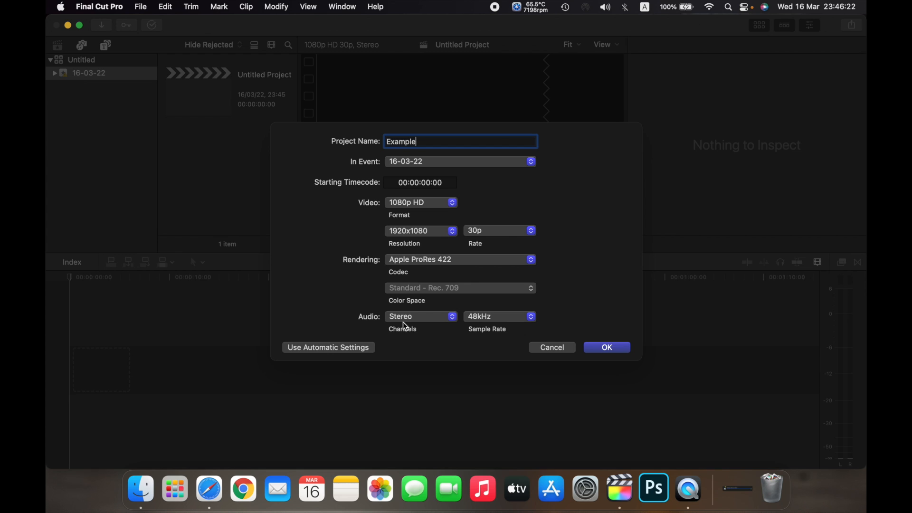
click(420, 316)
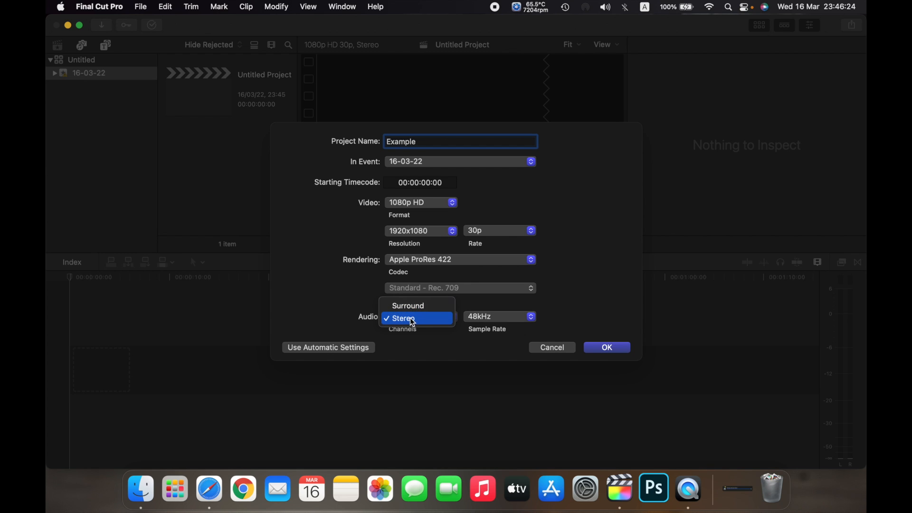
click(401, 318)
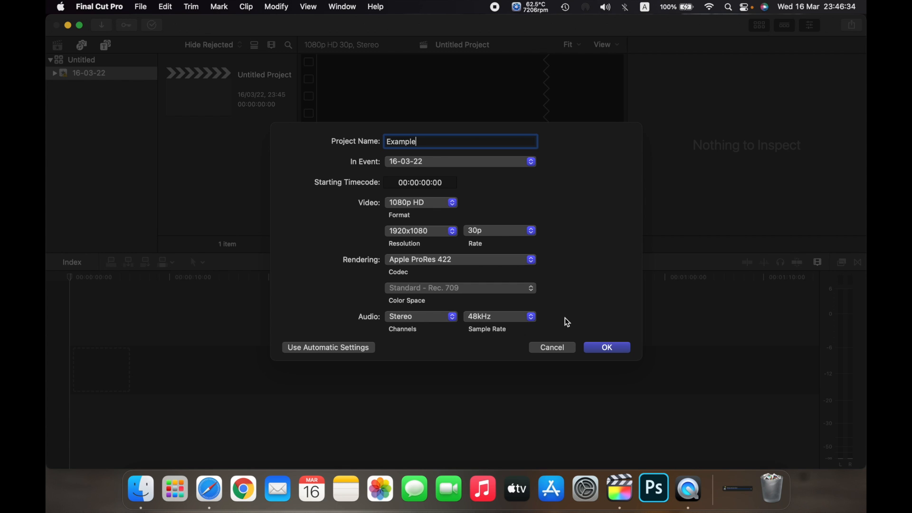
Create the Example project and select it in the browser to open it in the timeline.
click(606, 347)
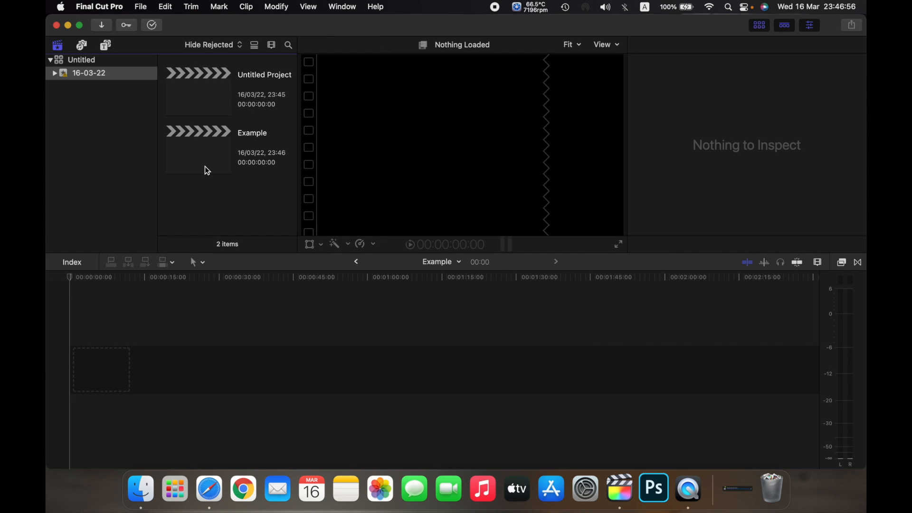
mouse_move(252, 142)
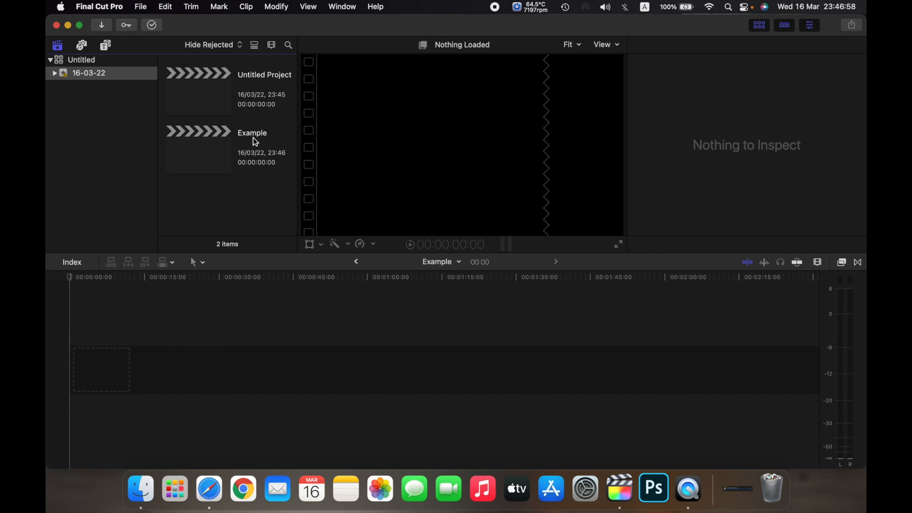
click(198, 148)
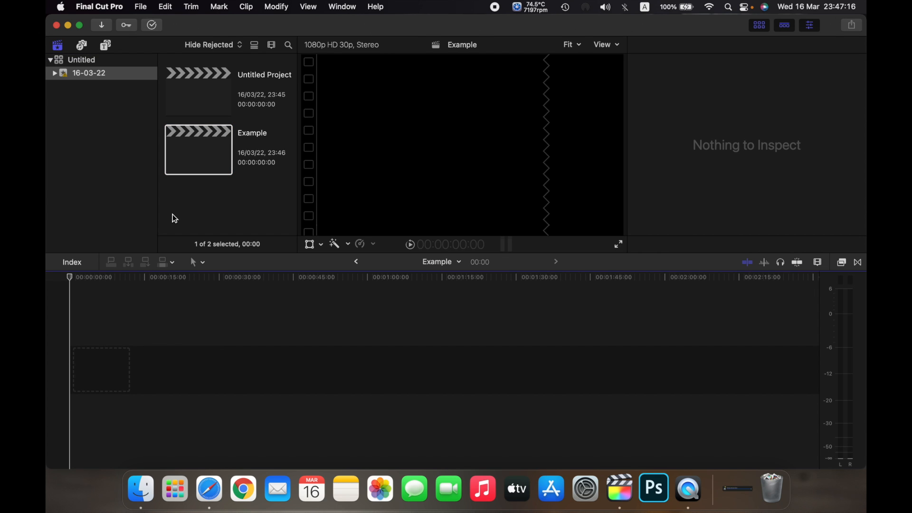
mouse_move(223, 203)
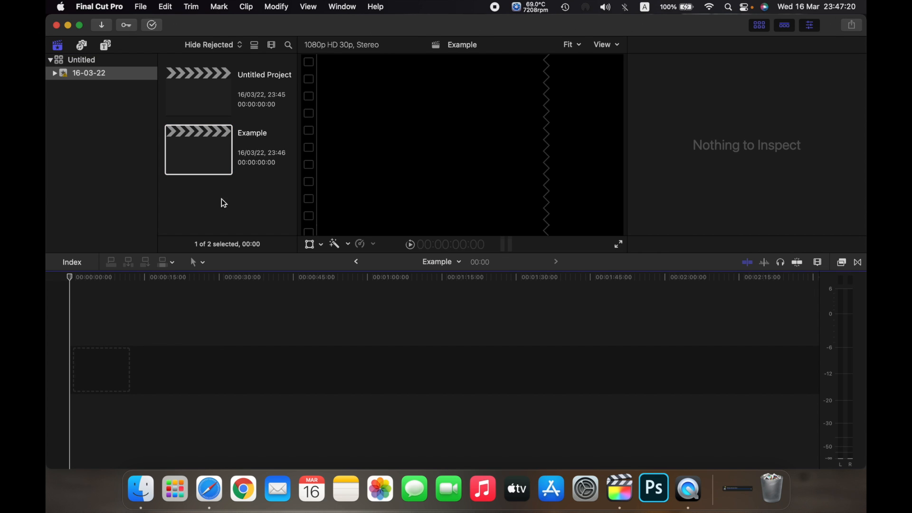